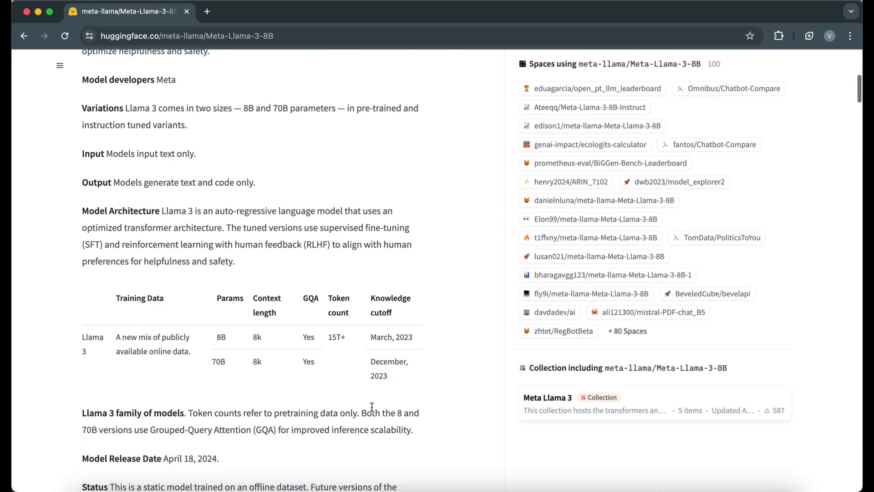
# Leave the Meta-Llama-3-8B model card and switch to the blank meta_llama_3.ipynb Colab notebook
pyautogui.scroll(3)
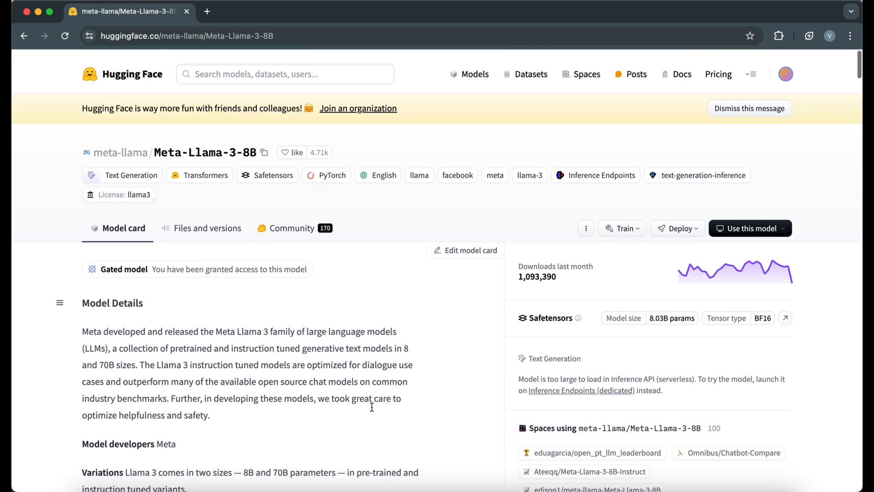
pyautogui.click(207, 228)
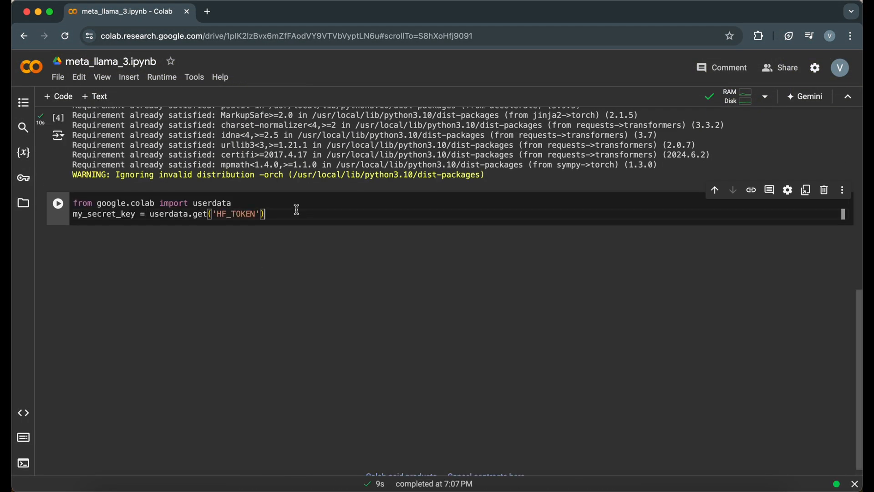
pyautogui.click(58, 203)
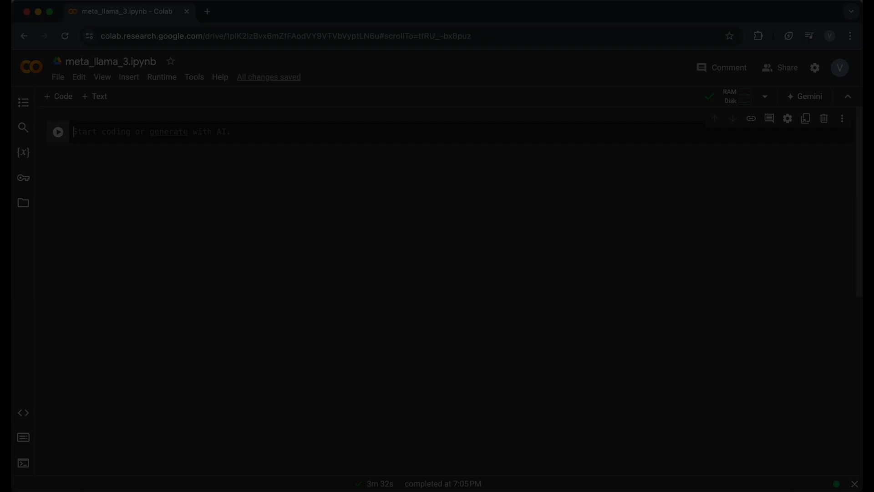
# Run a cell with !pip install transformers torch accelerate bitsandbytes, then move to Hugging Face settings
pyautogui.write('!pip install transformers torch accelerate bitsandbytes')
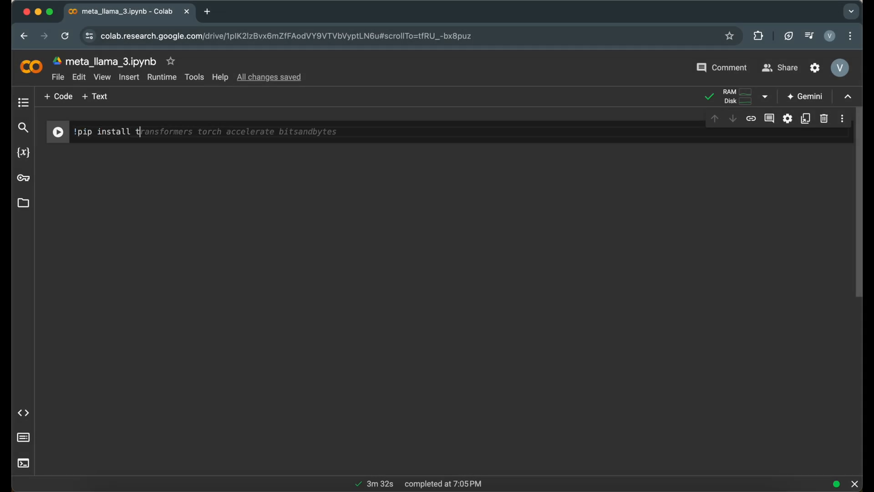
pyautogui.write('ransformers torch')
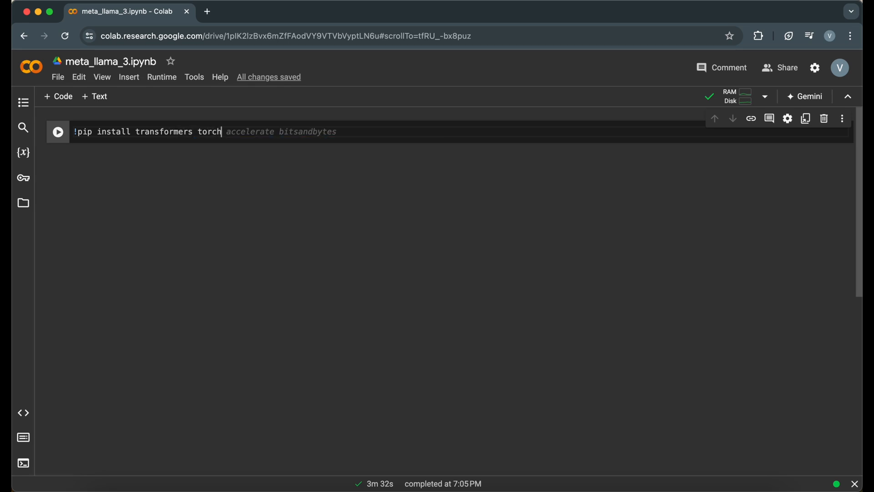
pyautogui.write('accelerate bitsandbytes')
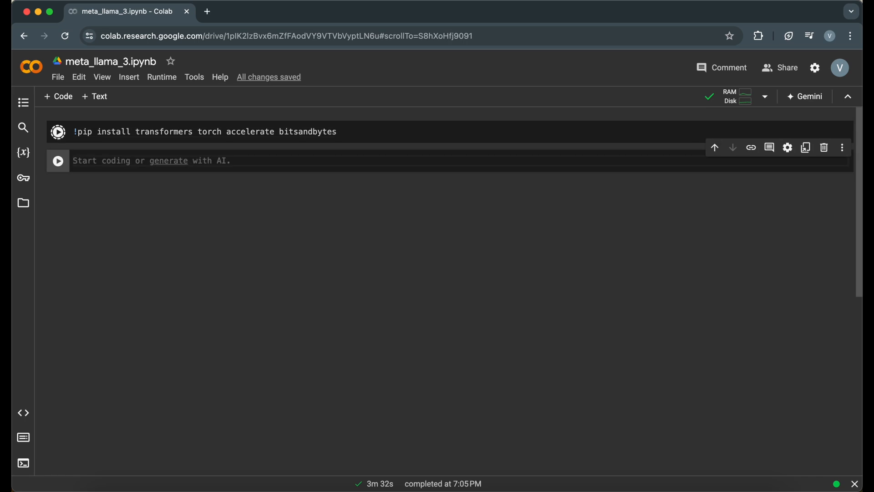
pyautogui.click(58, 131)
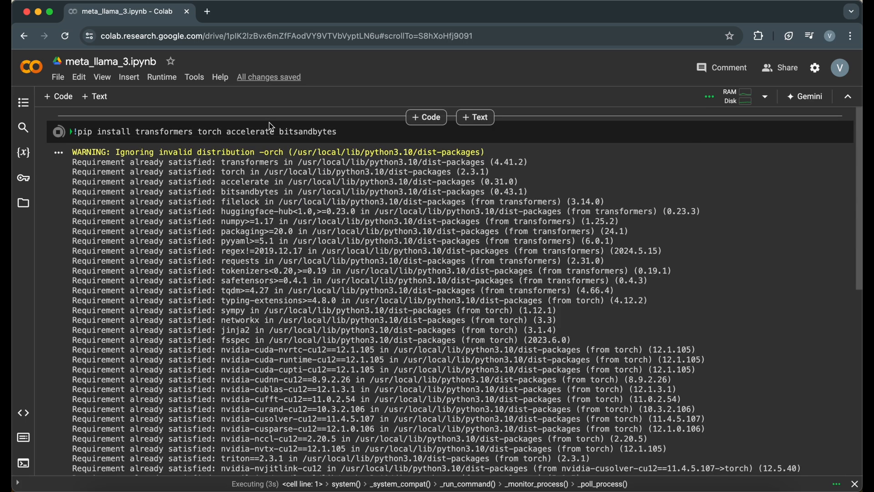
pyautogui.scroll(-3)
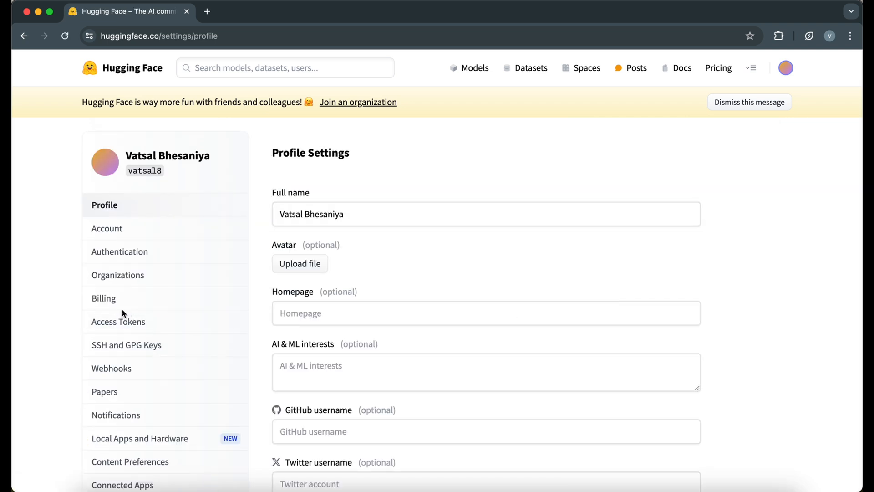
# View the Hugging Face access tokens page and the model's license gate, then return to the Colab notebook
pyautogui.click(118, 322)
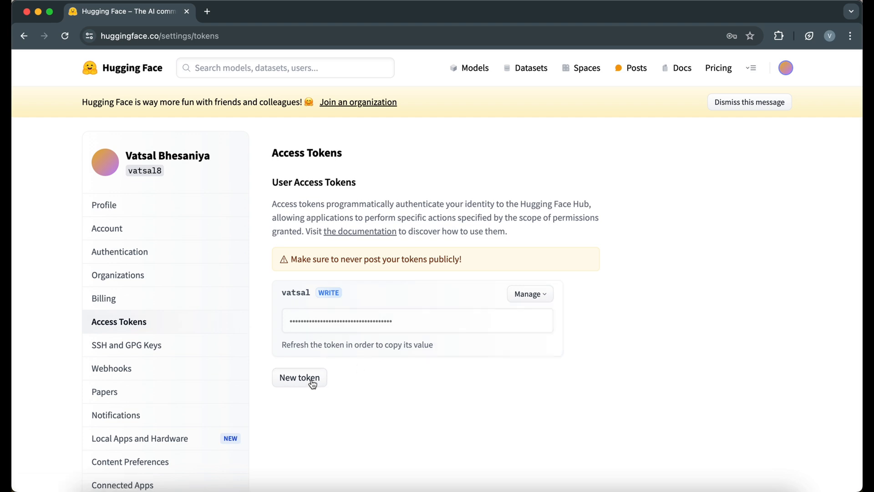
pyautogui.click(298, 377)
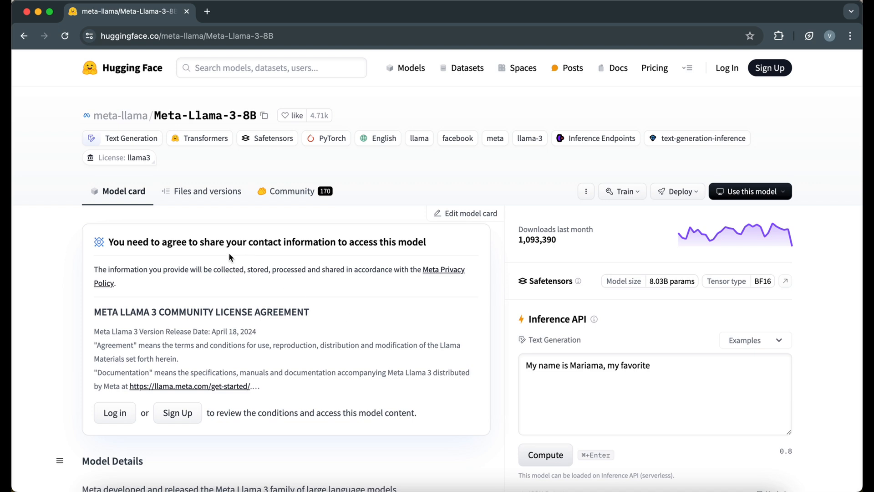
pyautogui.click(206, 190)
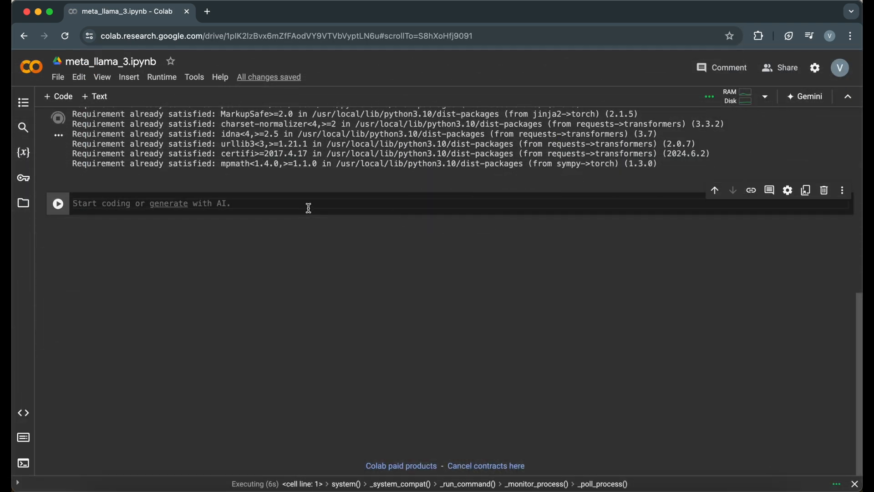
# Run a cell reading the HF_TOKEN secret into my_secret_key via userdata.get, checking the Secrets panel
pyautogui.write('from')
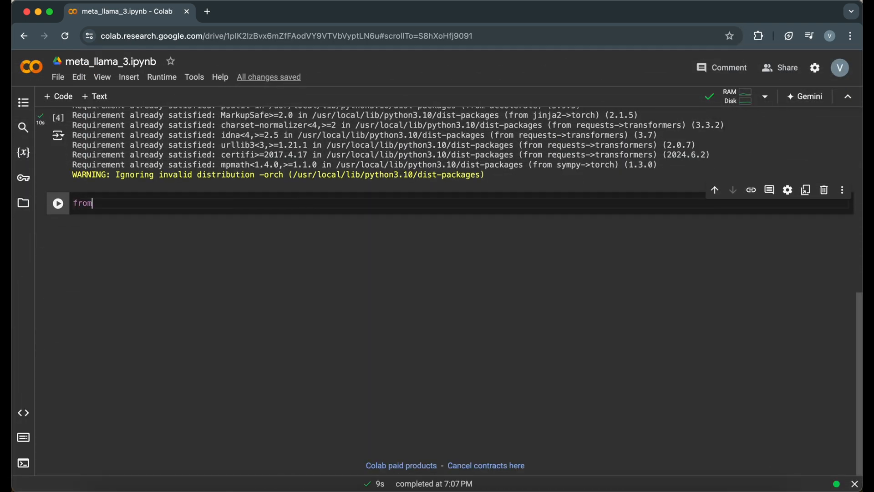
pyautogui.write('google.colab import drive')
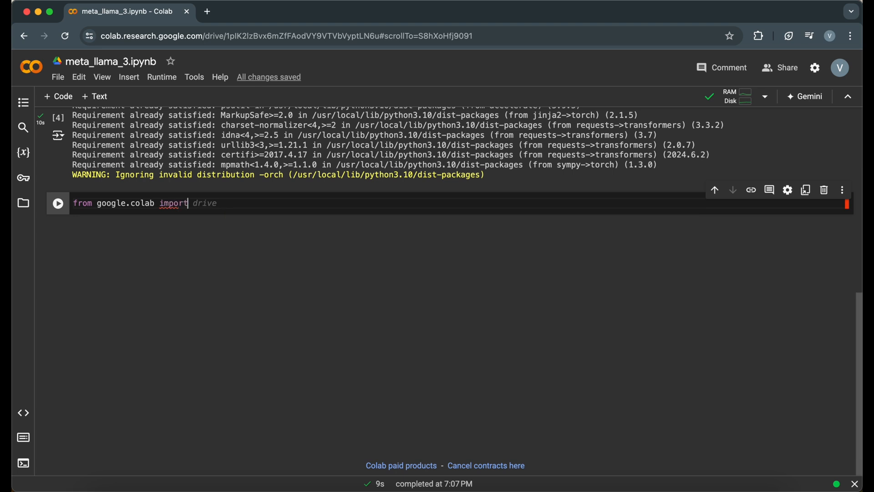
pyautogui.write('userdata')
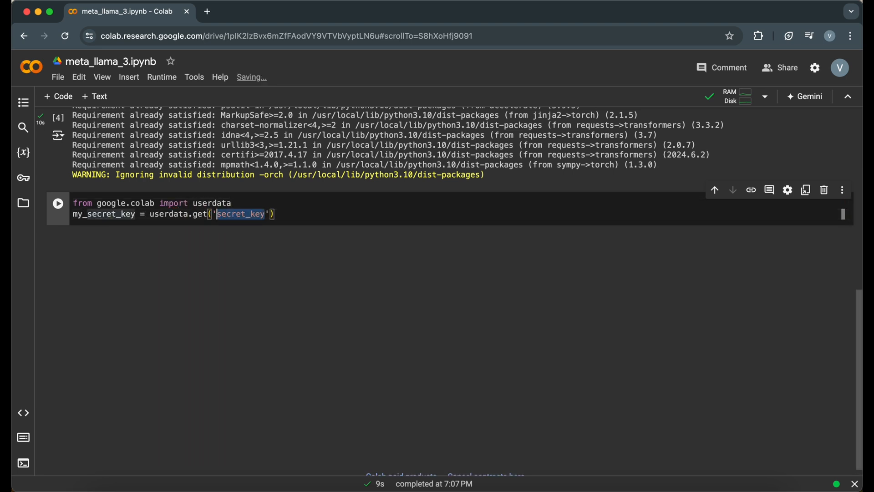
pyautogui.click(23, 178)
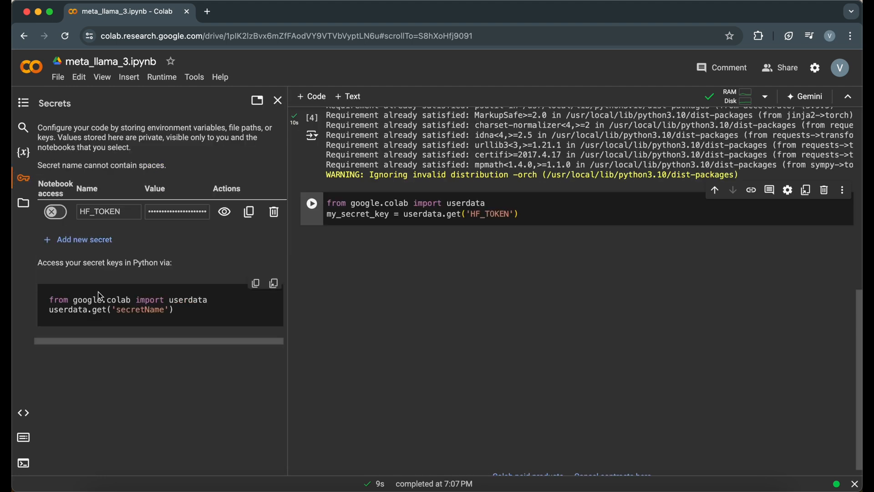
pyautogui.click(277, 100)
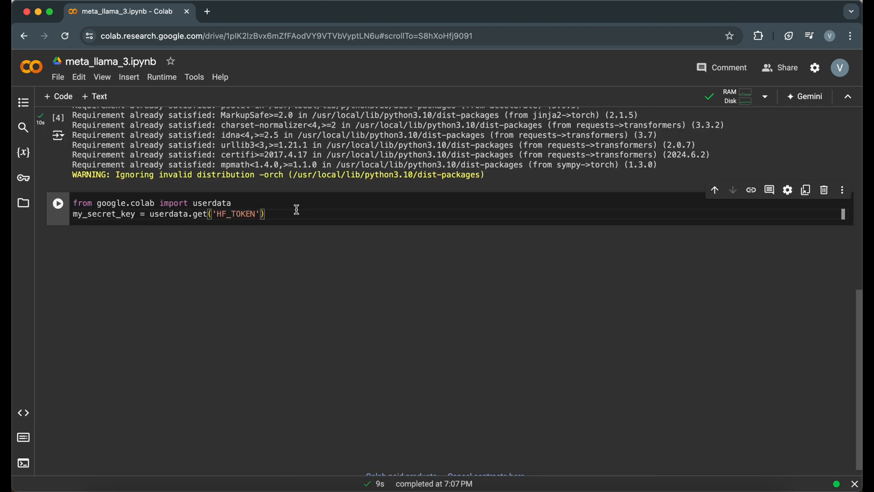
pyautogui.click(57, 203)
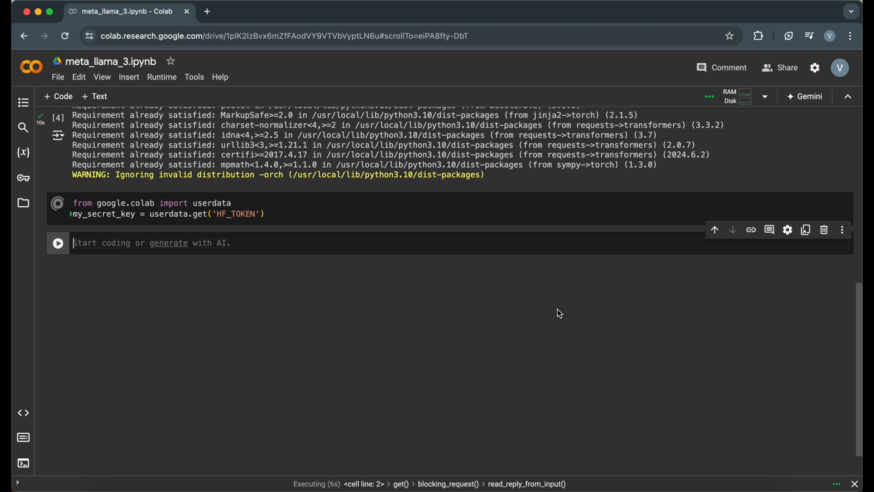
# Run a cell importing torch, AutoTokenizer, AutoModelForCausalLM, BitsAndBytesConfig and pipeline
pyautogui.write('import')
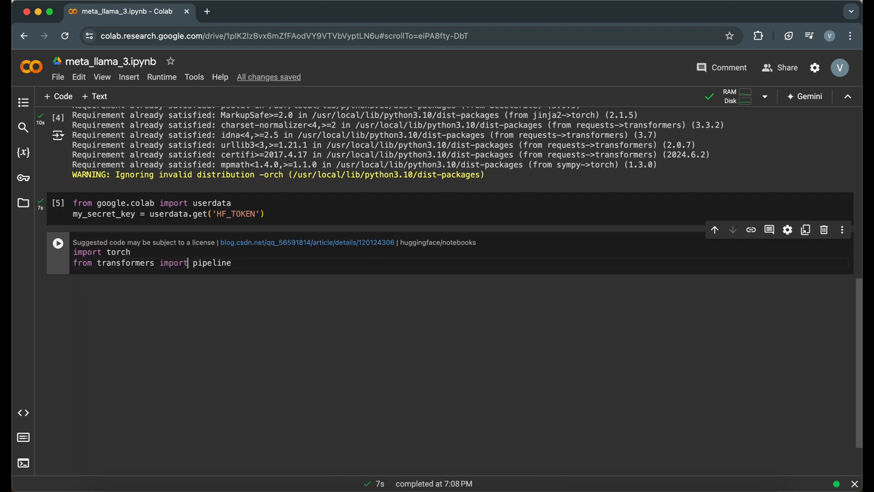
pyautogui.write('AutoTo')
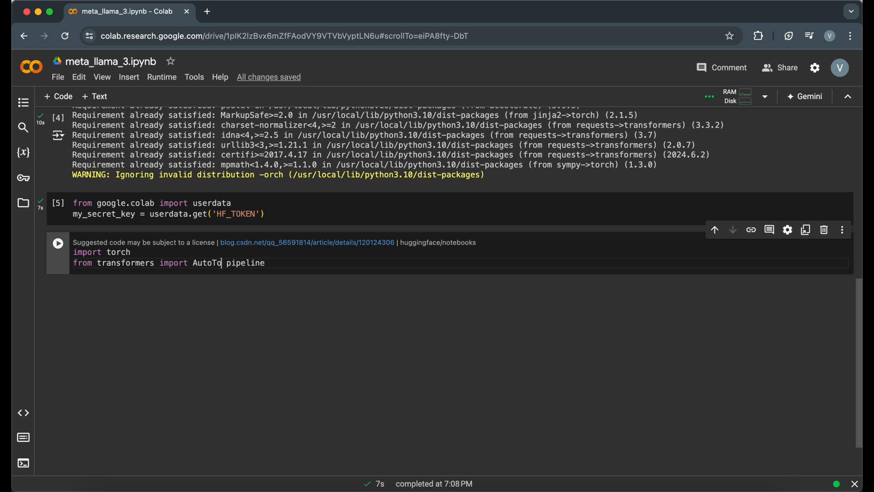
pyautogui.write('kenizer')
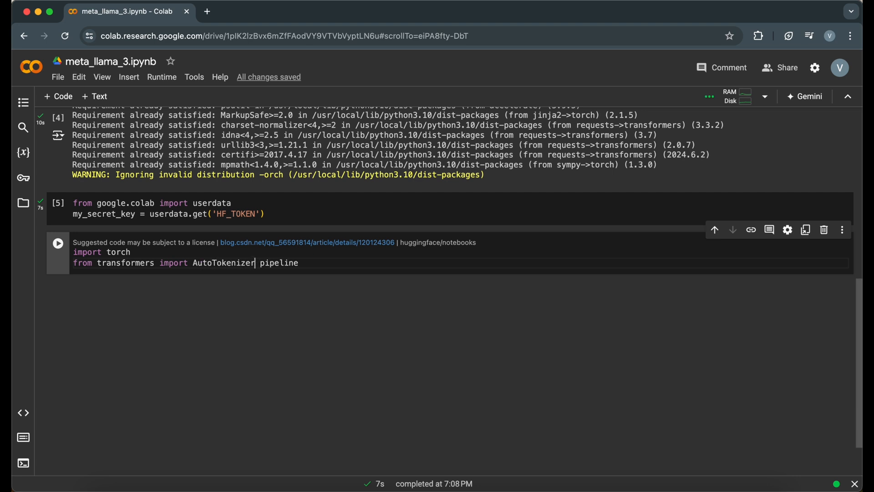
pyautogui.write(', AutoModelFor')
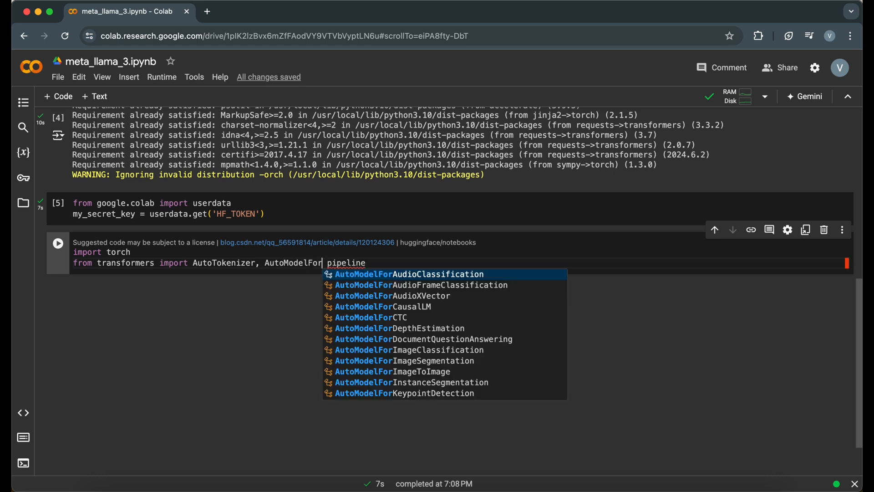
pyautogui.click(382, 307)
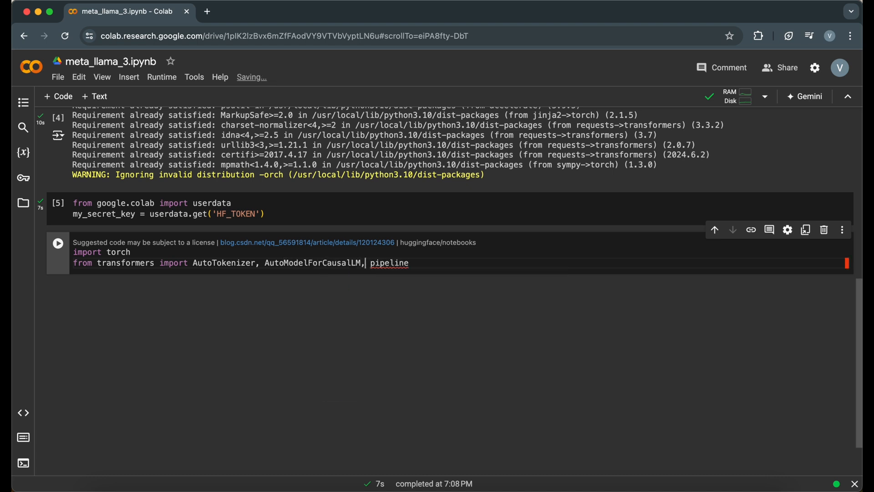
pyautogui.write('BitsAndBytesConfig,')
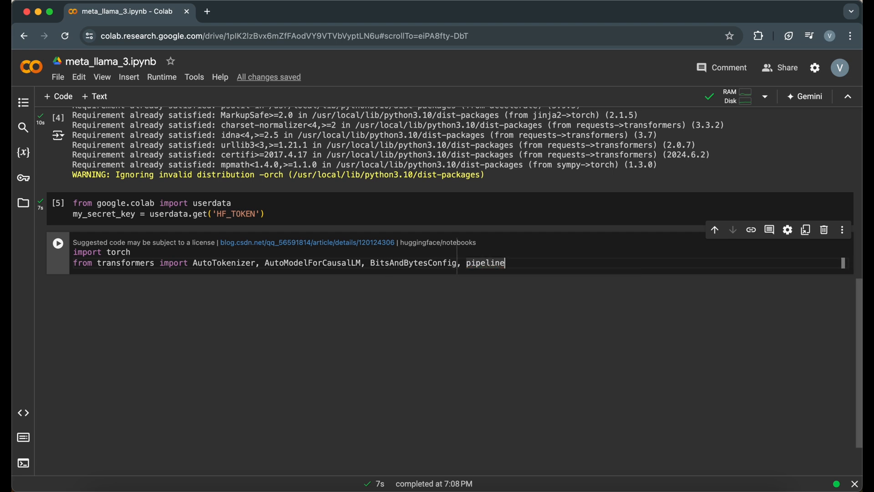
pyautogui.click(57, 242)
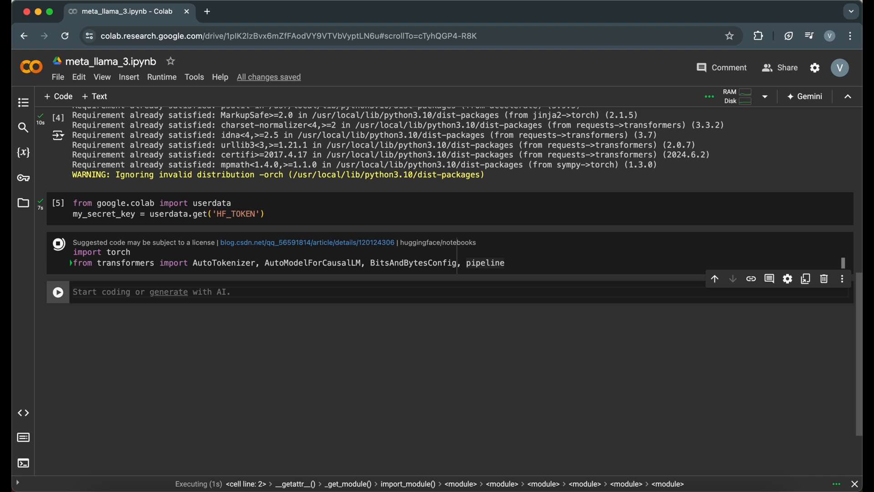
# Set model_id to meta-llama/Meta-Llama-3-8B and define a 4-bit nf4 BitsAndBytesConfig with double quantisation
pyautogui.write('model_id =')
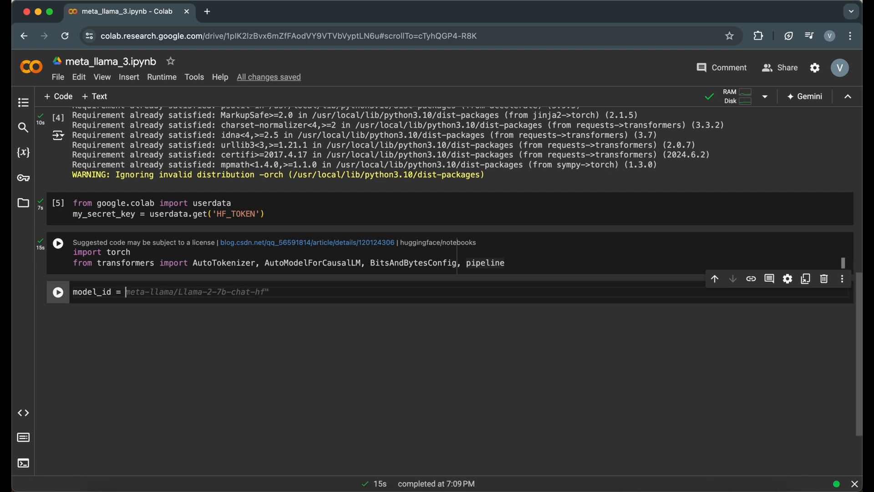
pyautogui.click(265, 11)
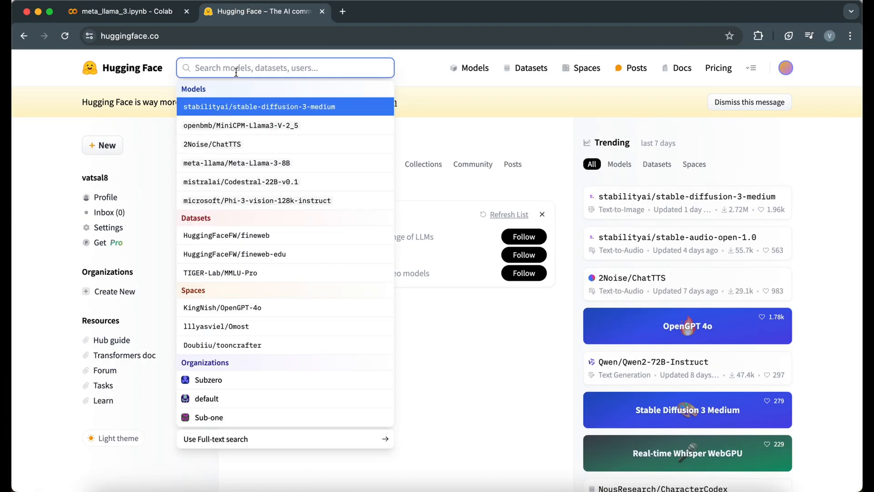
pyautogui.click(237, 162)
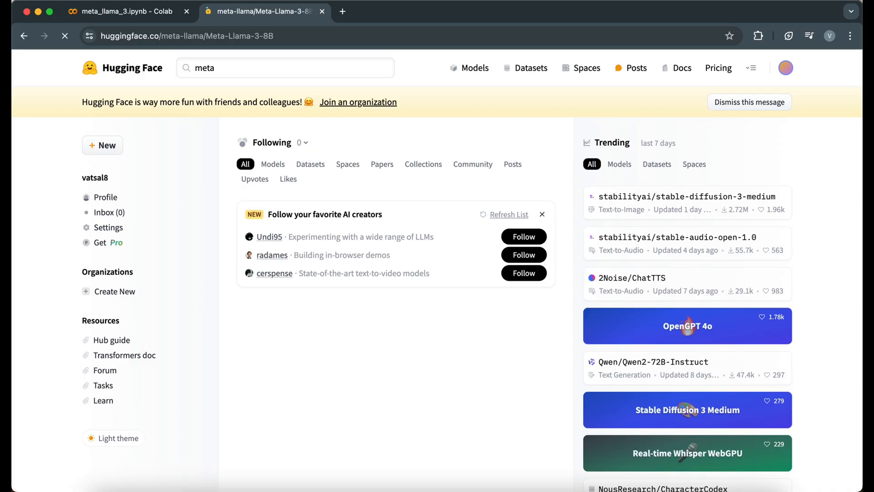
pyautogui.click(117, 11)
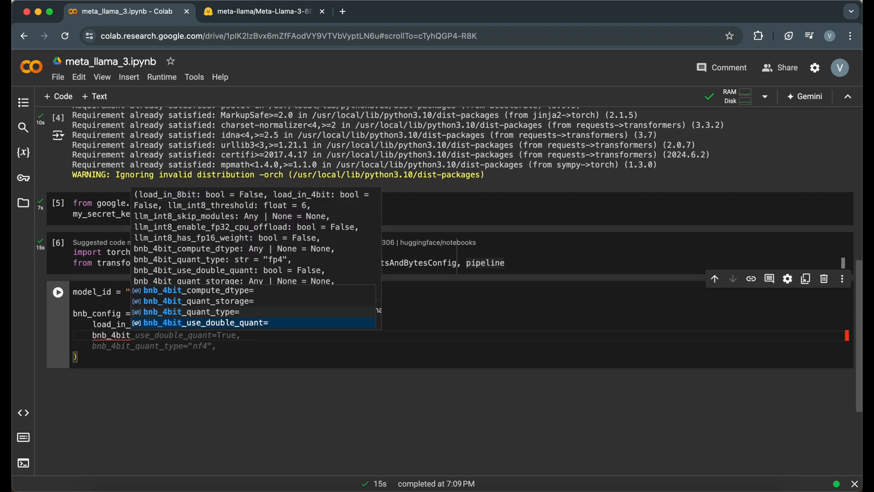
pyautogui.press('Escape')
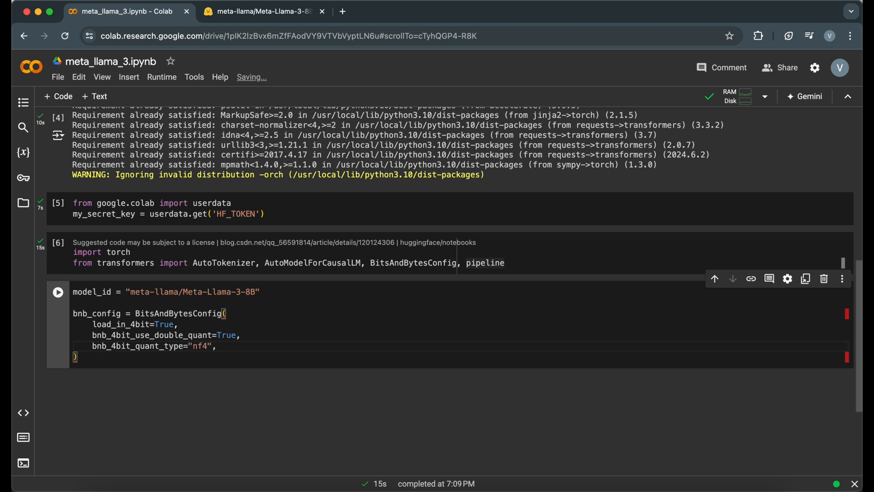
# Add bfloat16 compute dtype, load the tokenizer and quantised model with device_map auto, and run until all shards reach 100%
pyautogui.write('bnb_4bit_compute_dtype=torch.bfloat16')
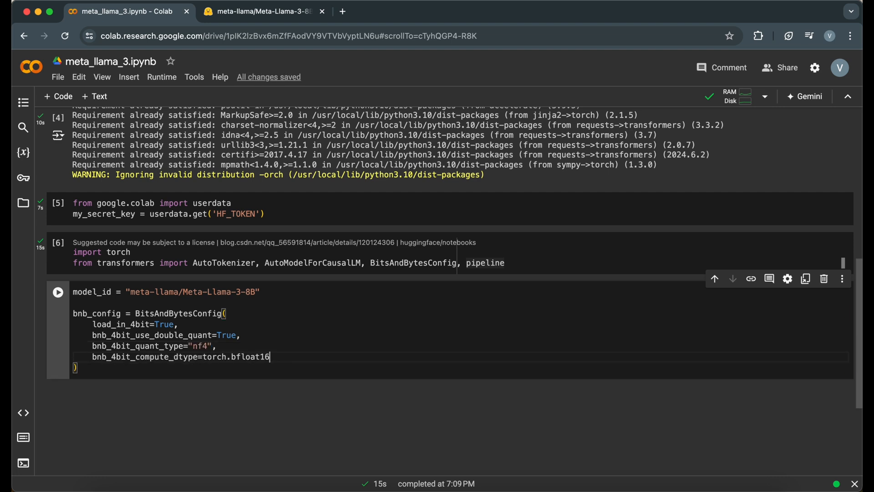
pyautogui.scroll(-3)
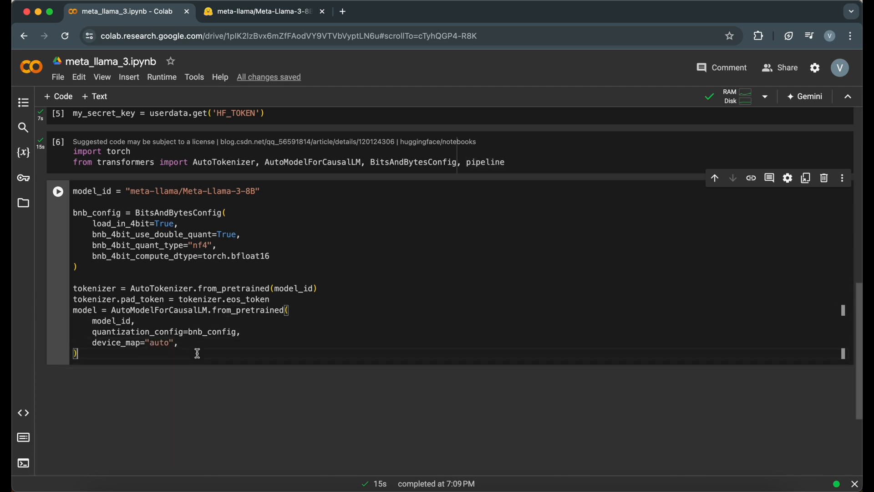
pyautogui.click(57, 191)
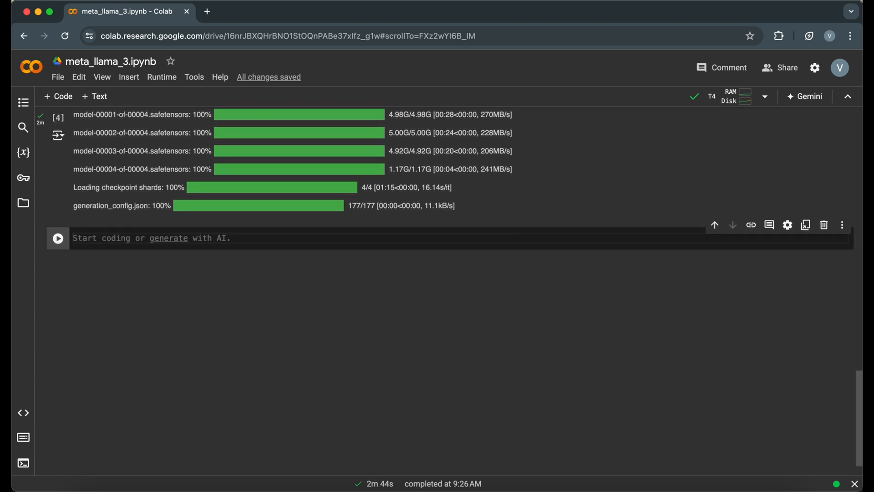
# Run a cell building text_generator as a text-generation pipeline from model and tokenizer with max_new_tokens=128
pyautogui.write('text')
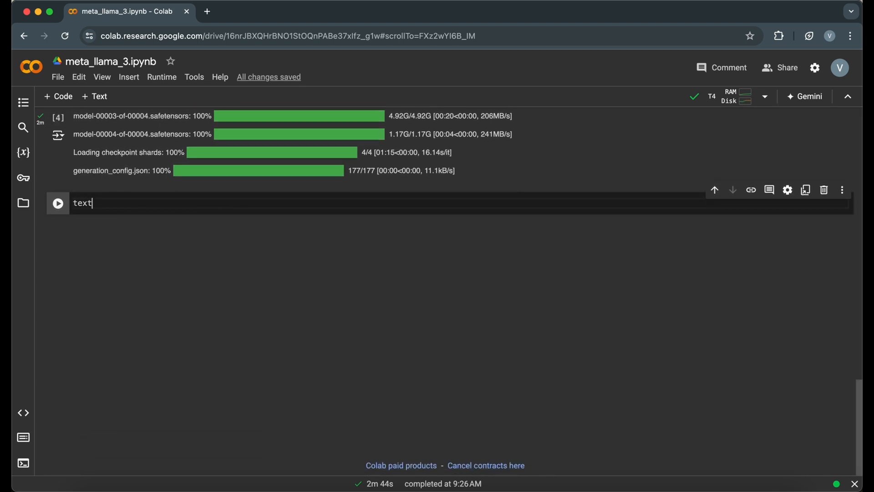
pyautogui.write('_generator = pipeline(')
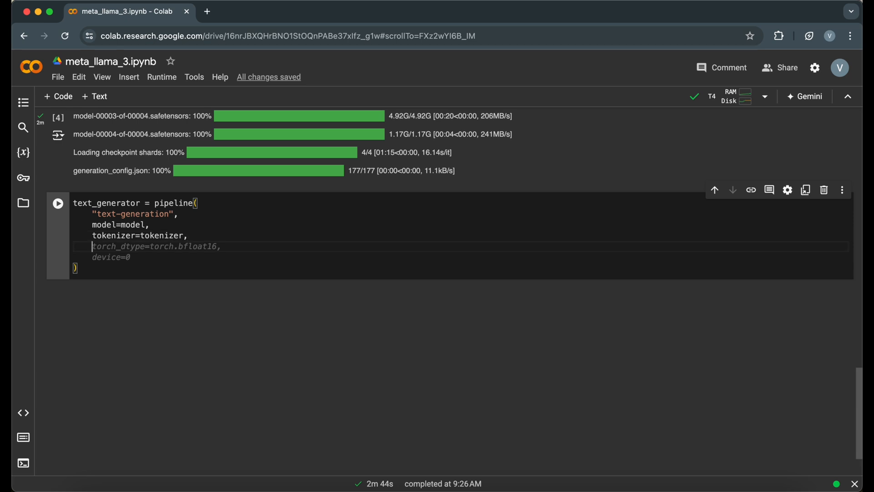
pyautogui.write('max_new_to')
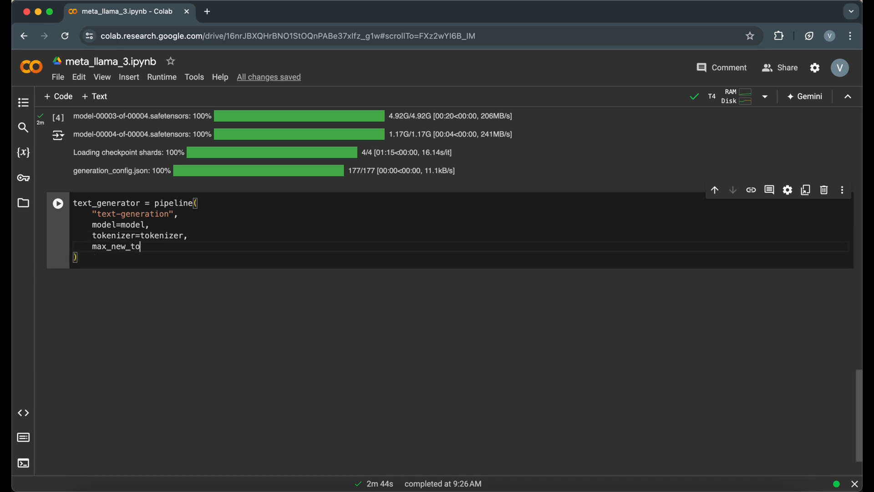
pyautogui.write('kens=128')
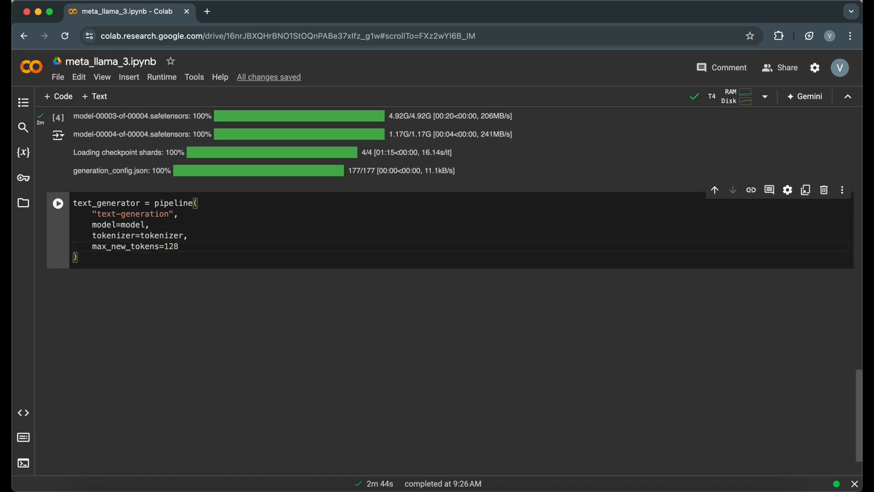
pyautogui.click(57, 203)
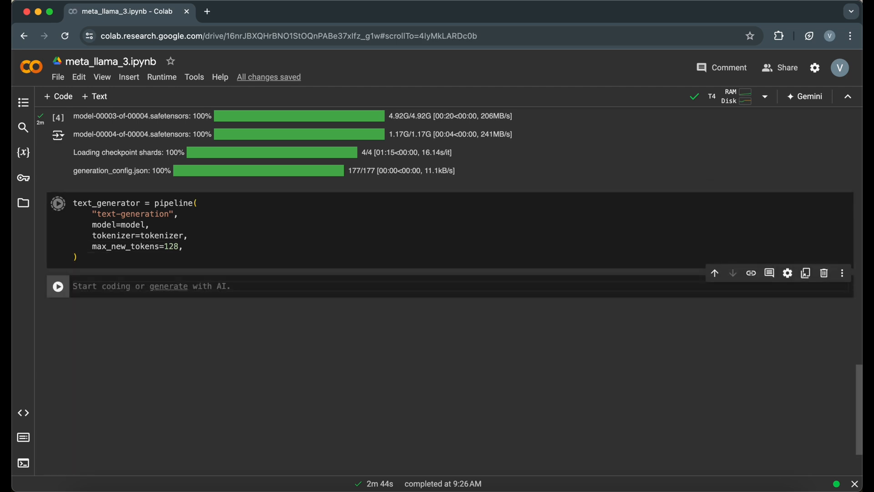
# Define and run get_response(prompt) returning response[0]['generated_text'] from the pipeline
pyautogui.write('def get')
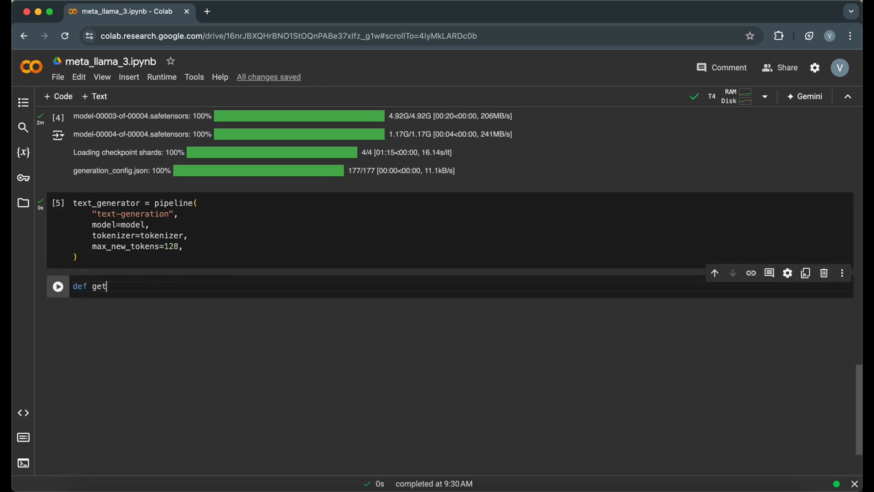
pyautogui.write('_response(prompt):')
pyautogui.write('response = text_generator(pro')
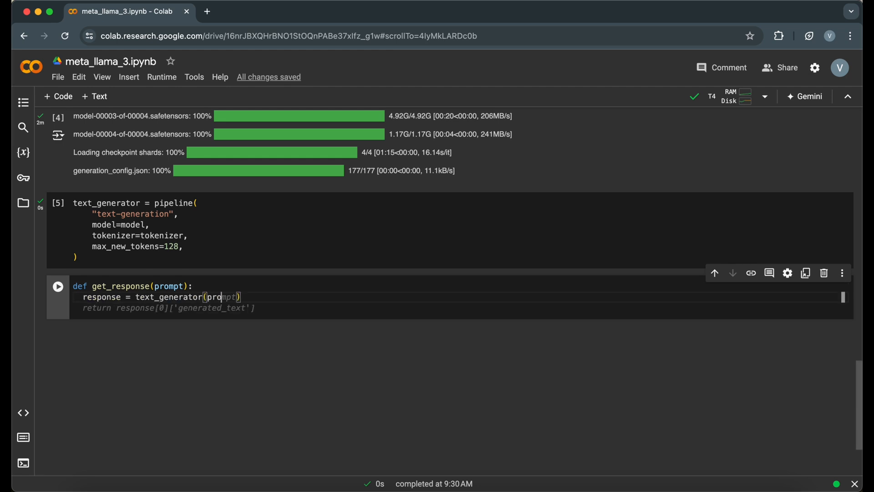
pyautogui.write('gen_text = response')
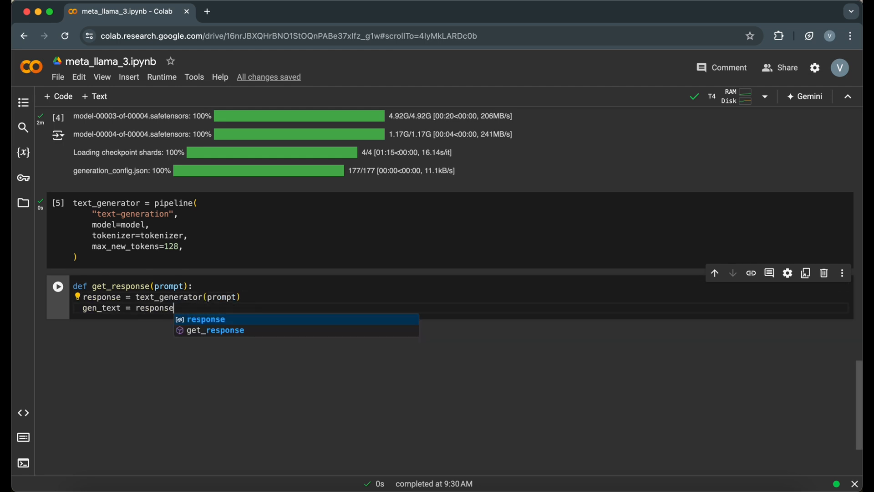
pyautogui.write("[0]['generated_text']")
pyautogui.write('return gen_text')
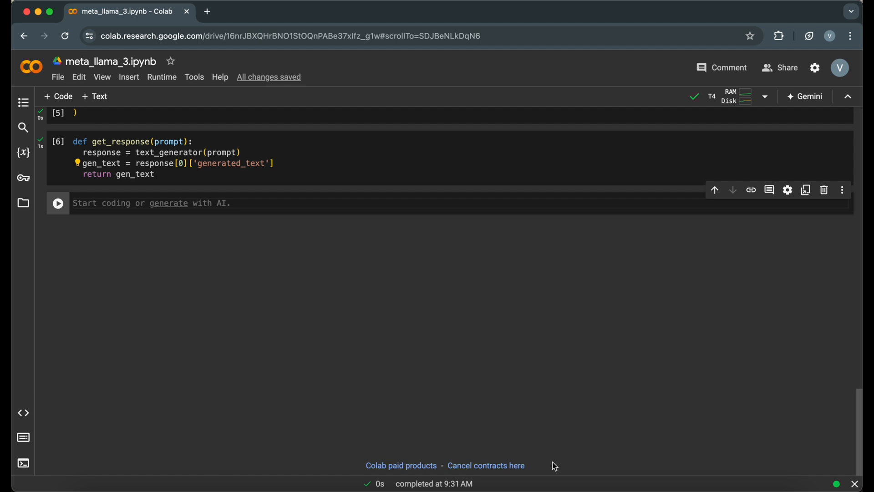
# Run a cell answering "Explain the concept of Generative AI" via get_response and view the printed explanation
pyautogui.write('prompt = "Exp')
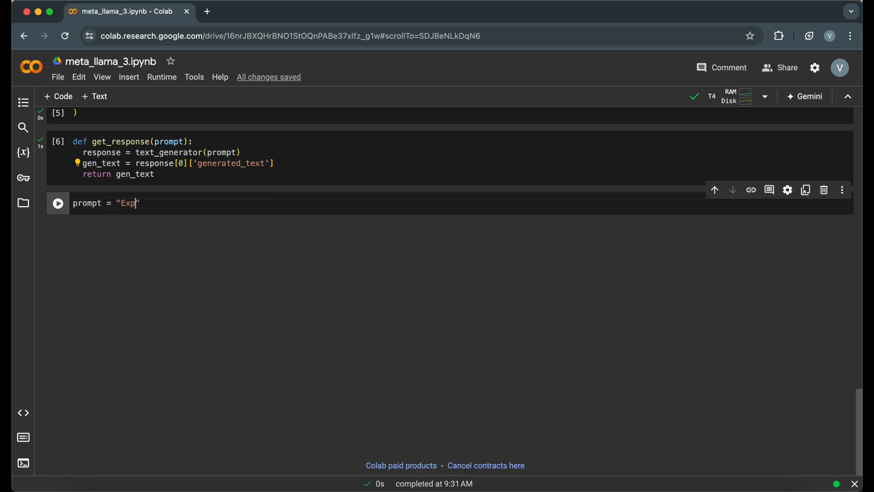
pyautogui.write('lain the concept of Generative AI')
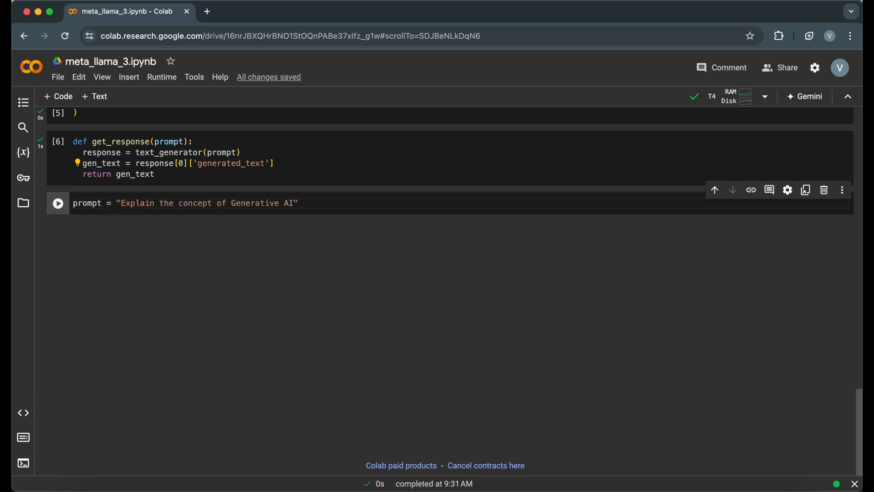
pyautogui.write('llama_response = get_response(prompt)')
pyautogui.write('print(llama_respon)')
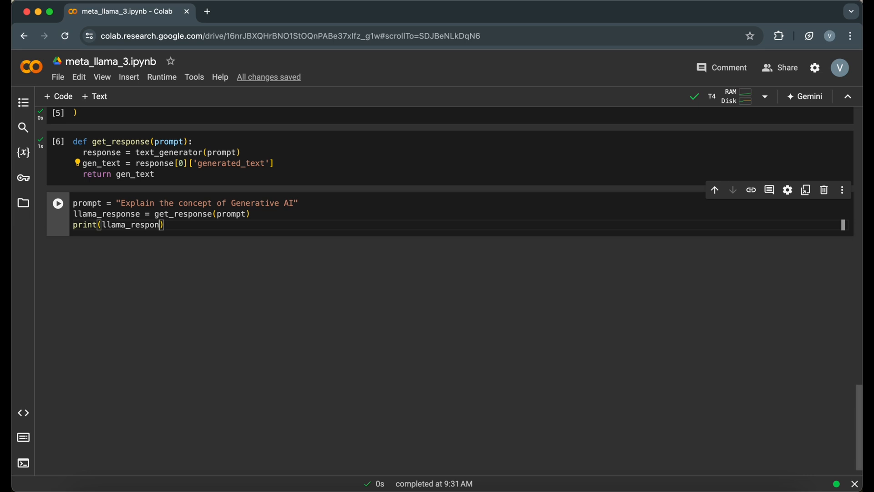
pyautogui.click(57, 203)
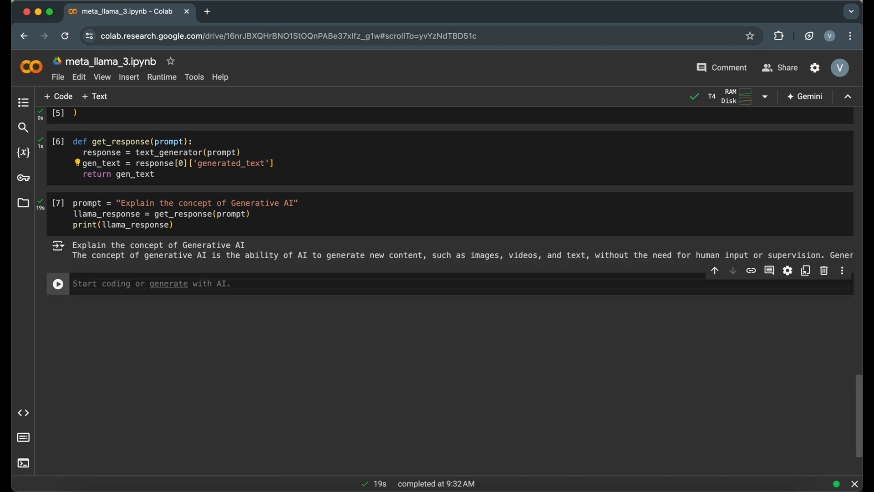
pyautogui.click(823, 270)
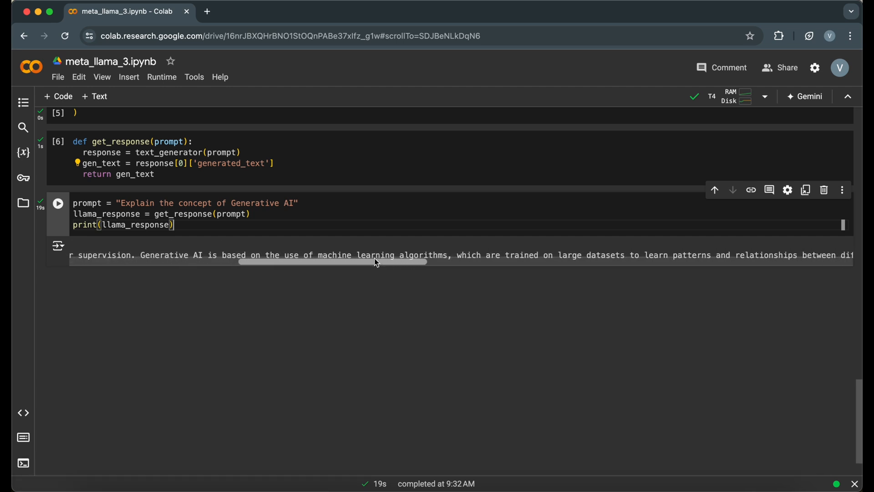
pyautogui.hscroll(-3)
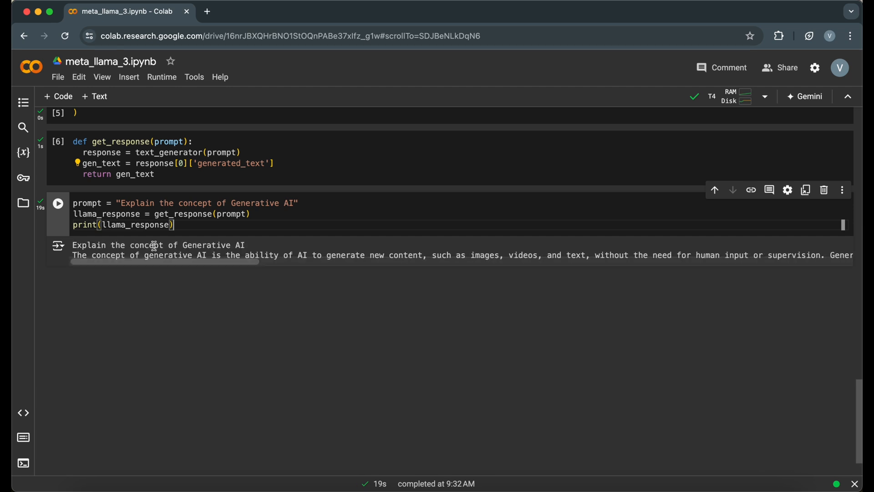
# Change the prompt to "What is Artificial Intelligence?" and generate its answer
pyautogui.write('What is Artificial Inte"')
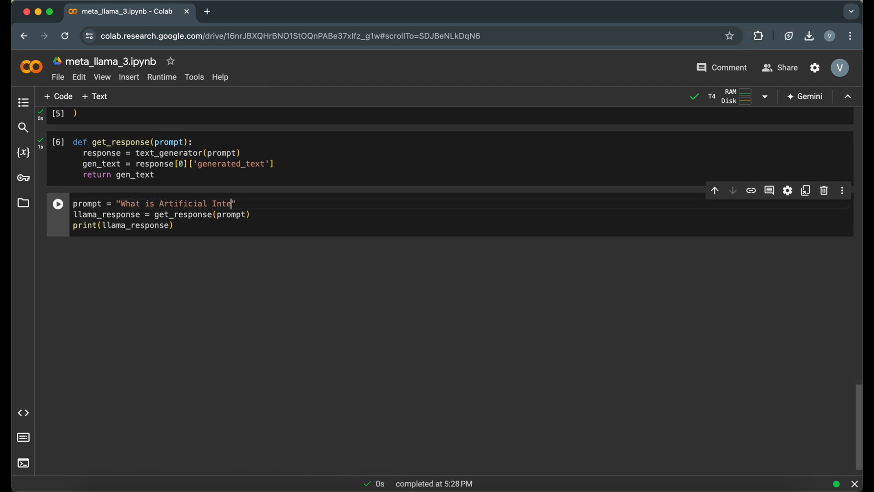
pyautogui.write('lligence?')
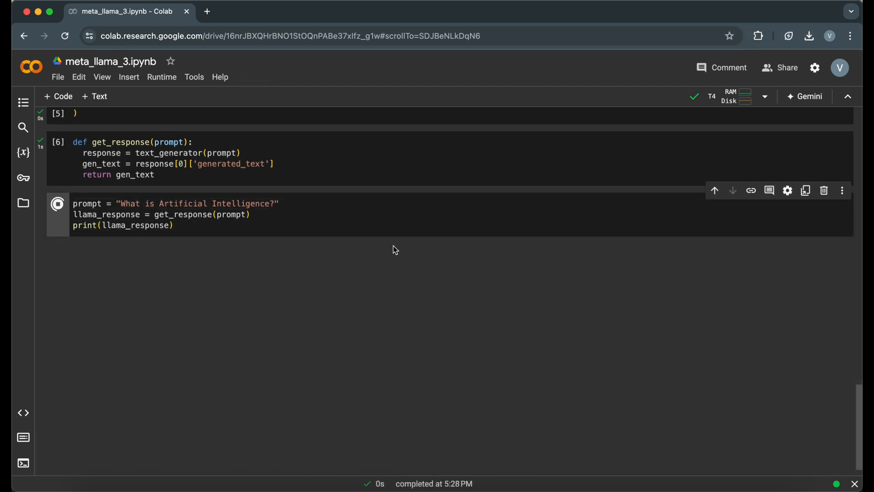
pyautogui.click(57, 203)
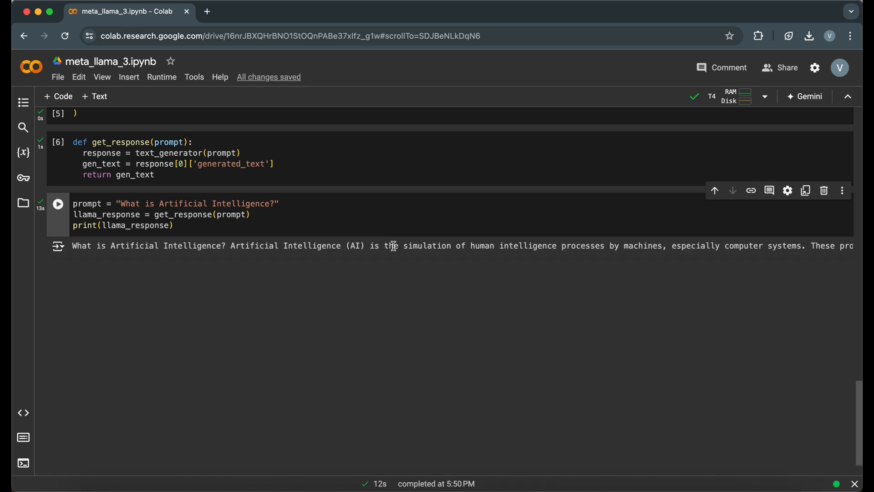
# Print llama_response[len(prompt):] so the answer shows without the echoed prompt
pyautogui.hscroll(3)
pyautogui.write('print(llama_response')
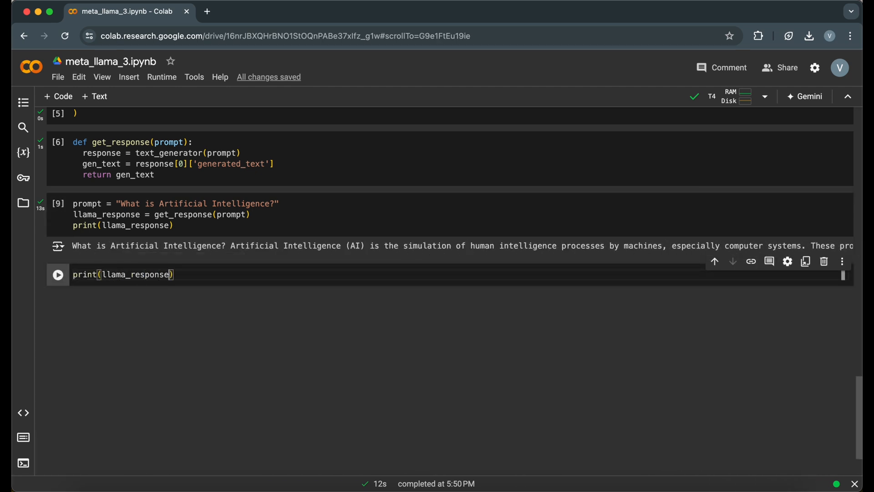
pyautogui.write('[len(prompt)])')
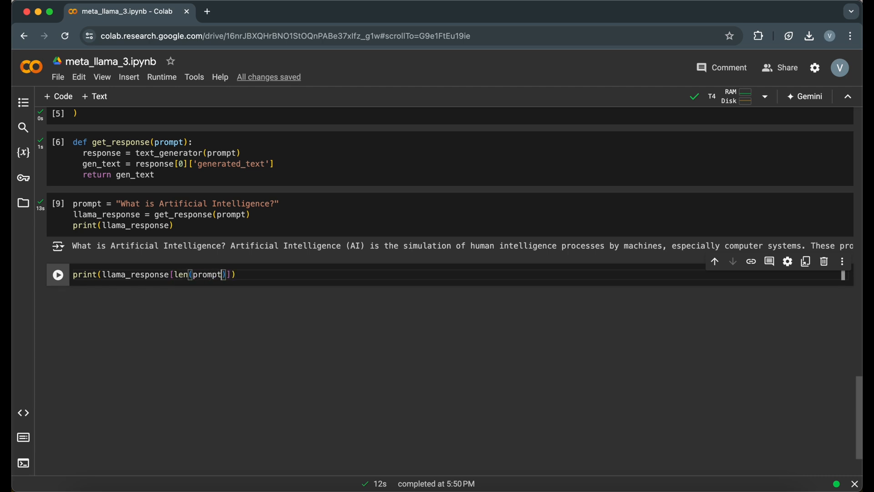
pyautogui.click(57, 274)
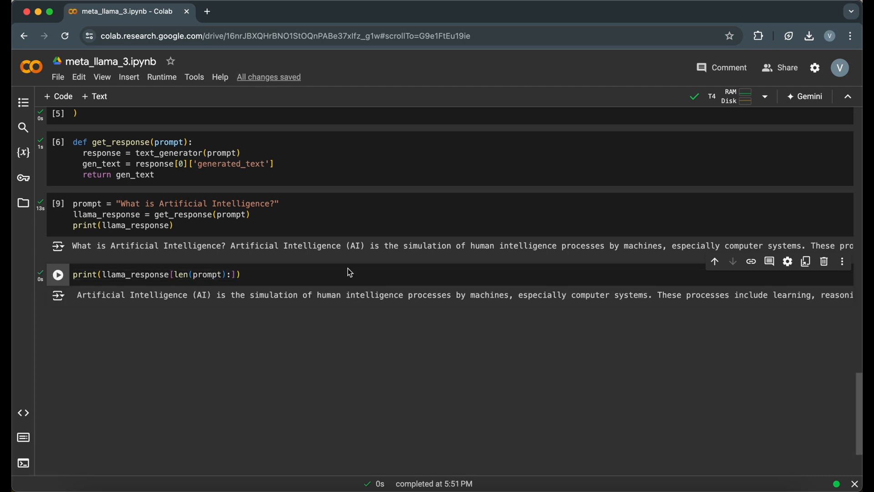